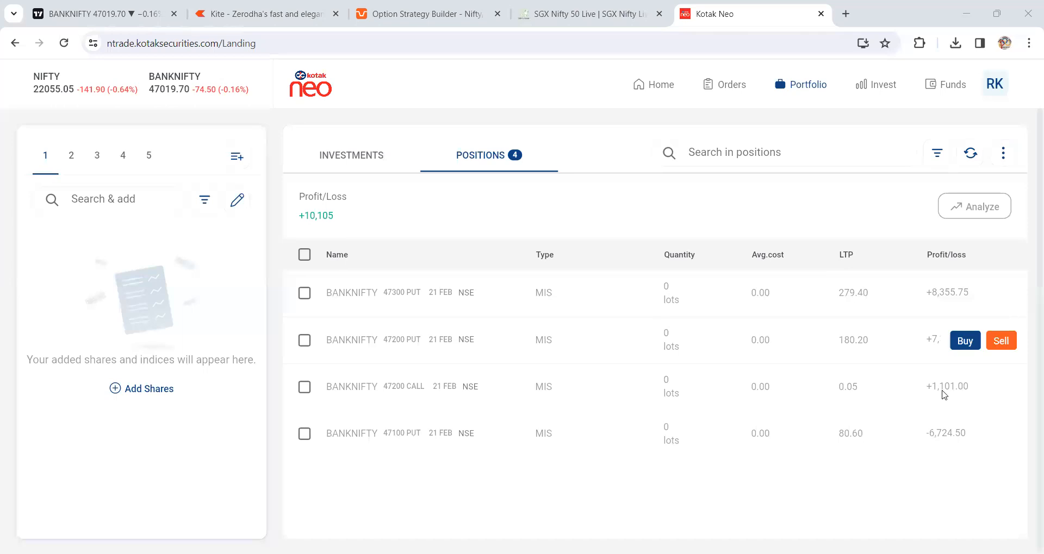
- Trace the day's Bank Nifty price path in red and write PE/CE trade labels above the price action
left_click(100, 13)
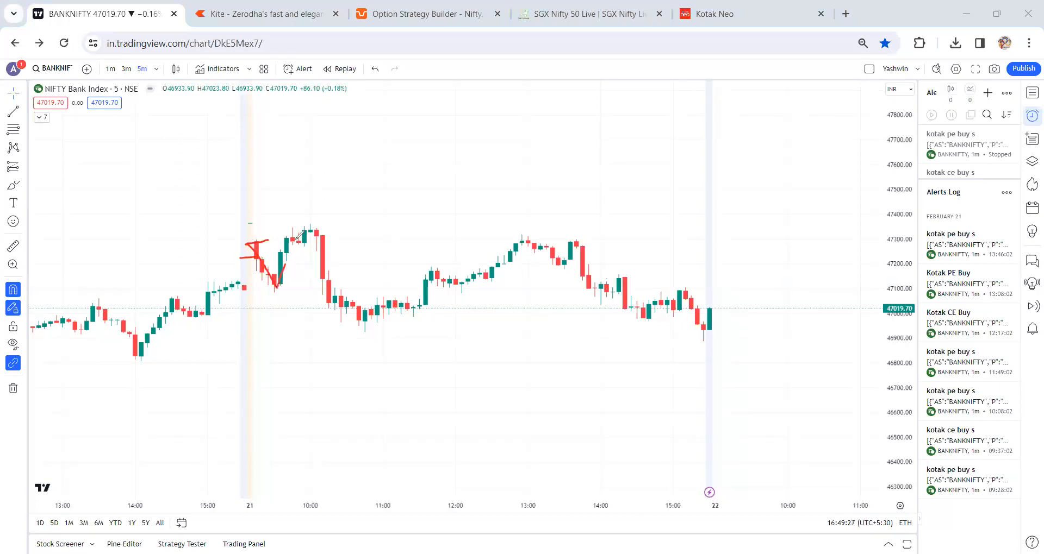
left_click_drag(303, 229, 367, 319)
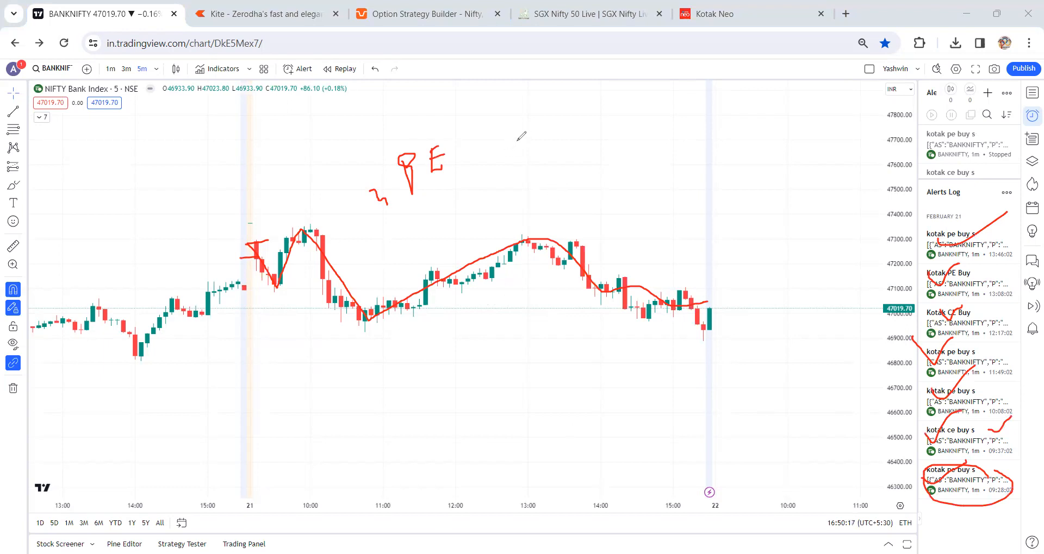
left_click_drag(509, 150, 536, 143)
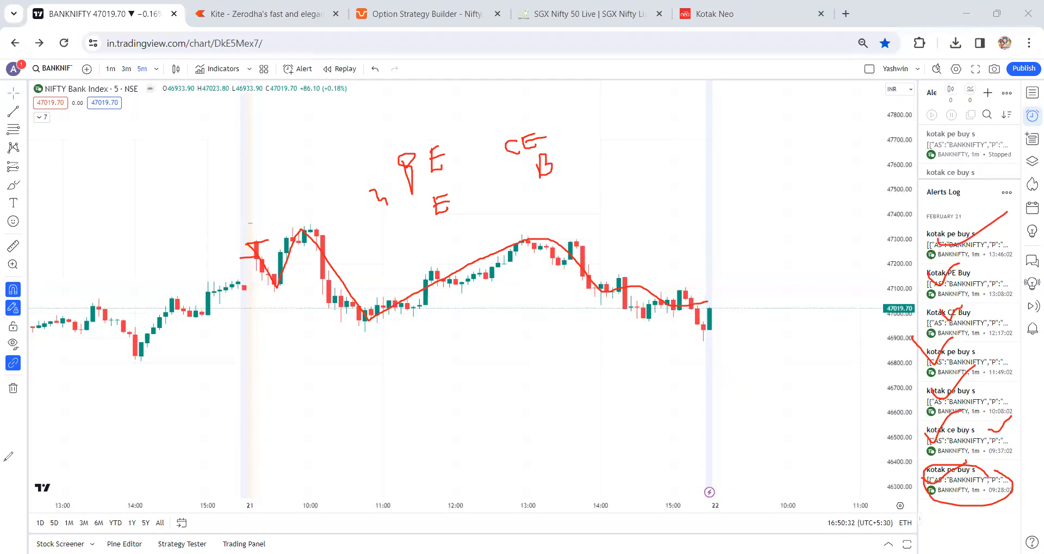
left_click(728, 13)
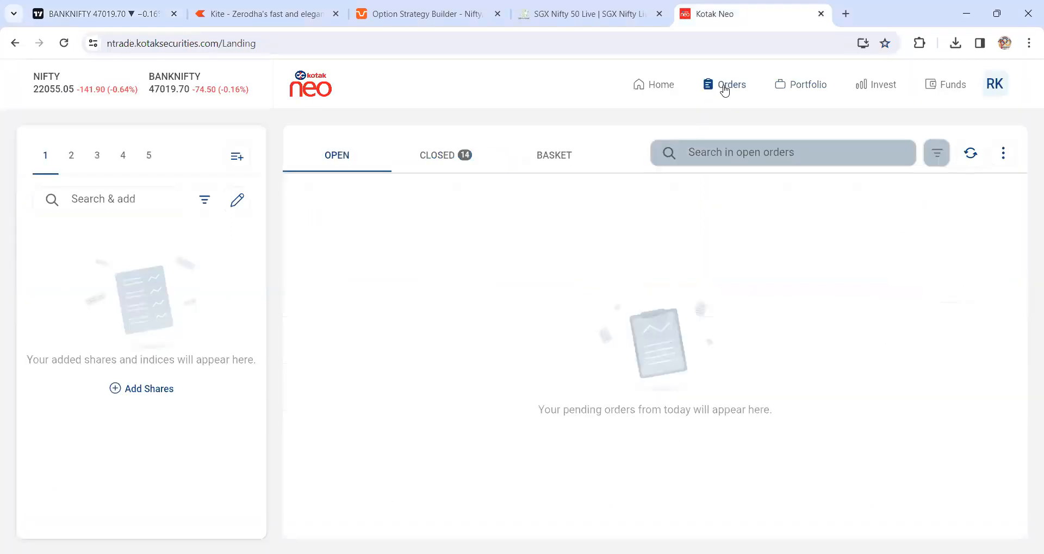
- Show closed orders and circle the 10:13:37 order time, annotating the early trades 62, −24, +121
left_click(445, 155)
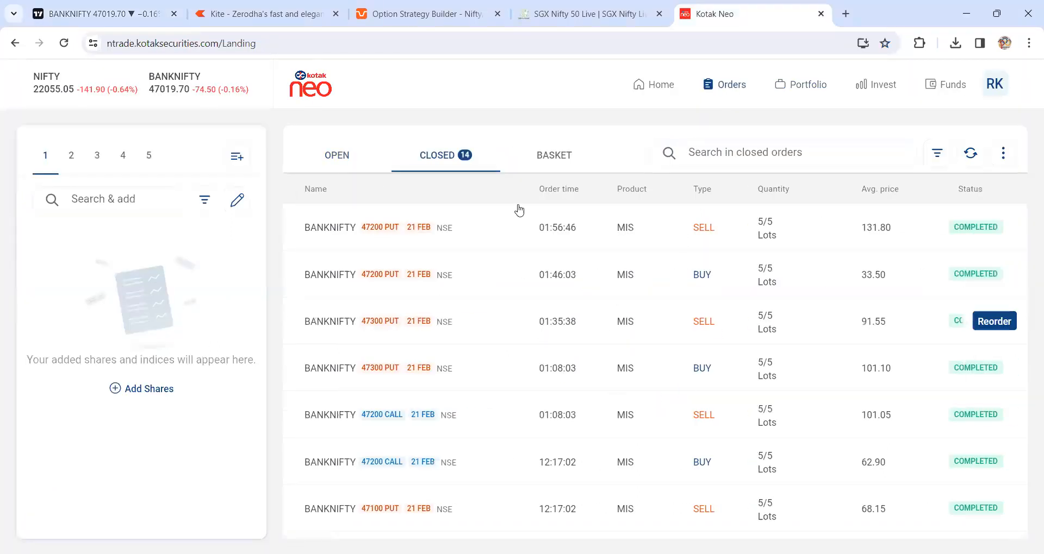
scroll("down", 3)
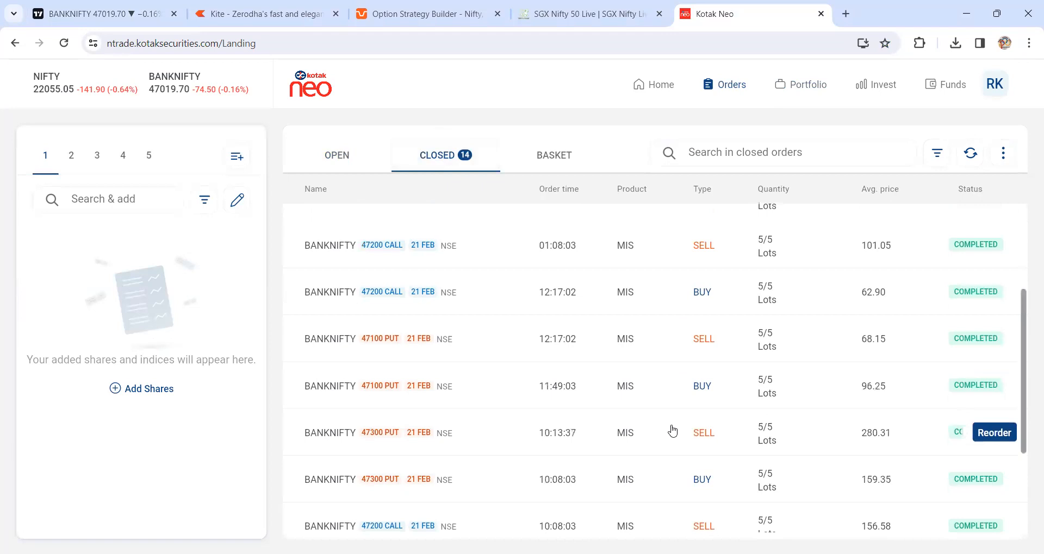
scroll("down", 3)
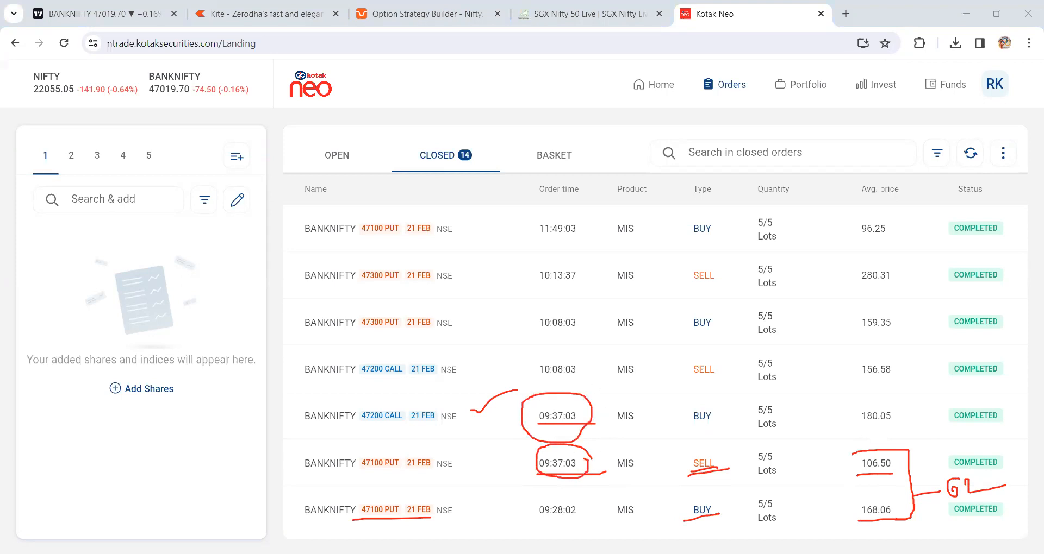
mouse_move(618, 416)
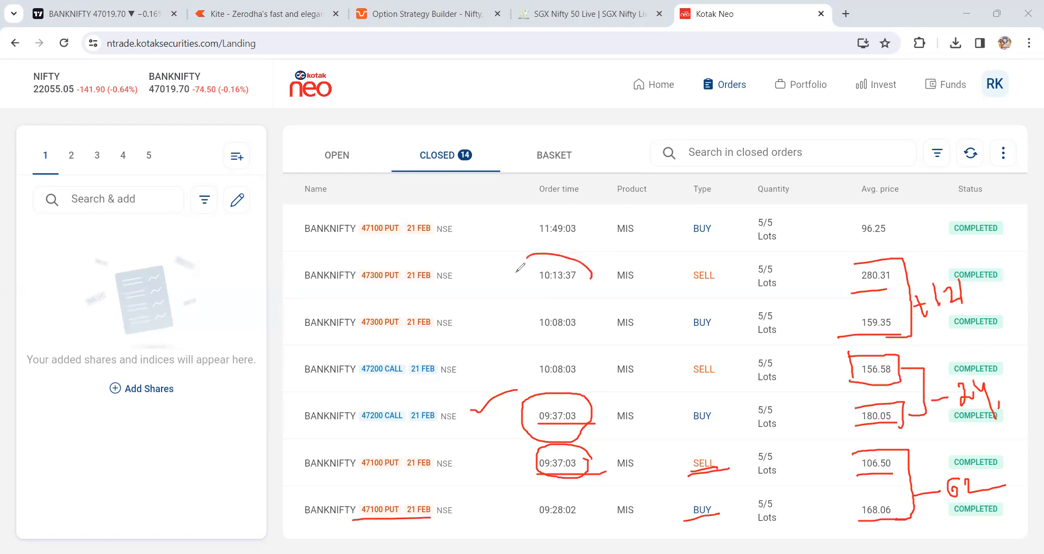
left_click_drag(526, 256, 596, 282)
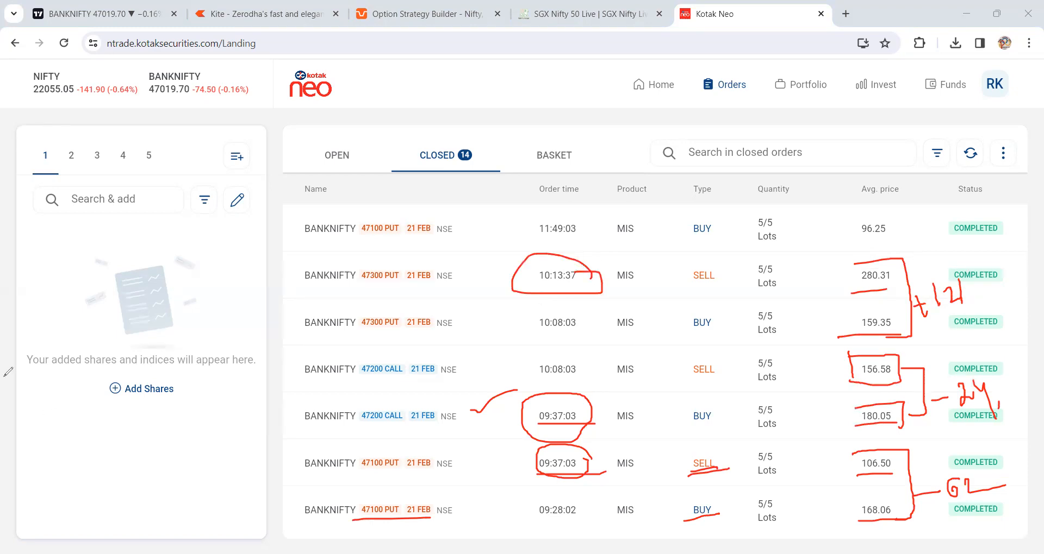
mouse_move(586, 449)
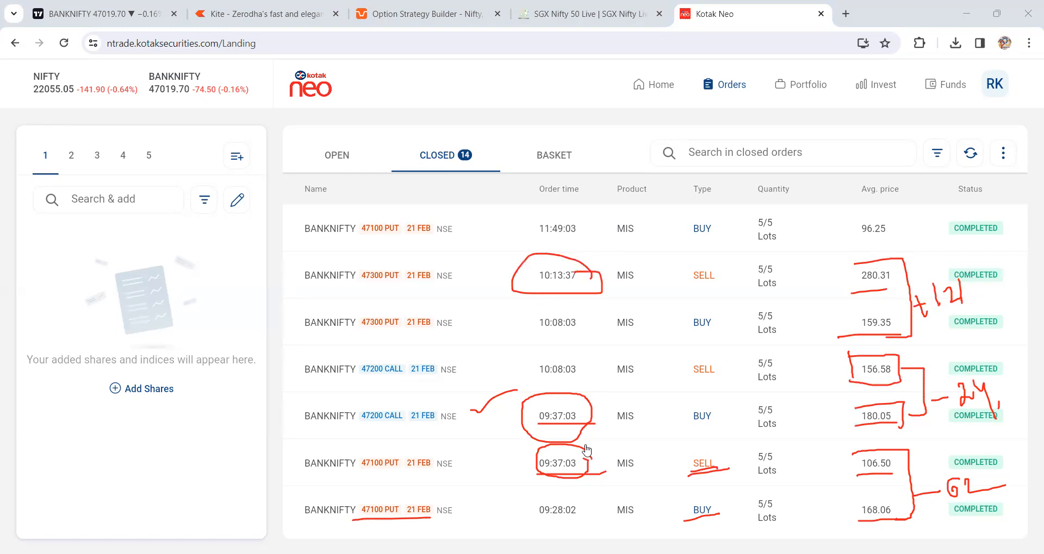
- Bracket the later buy/sell average prices with their point results, including the 47200 put 33.50→131.80
scroll("down", 3)
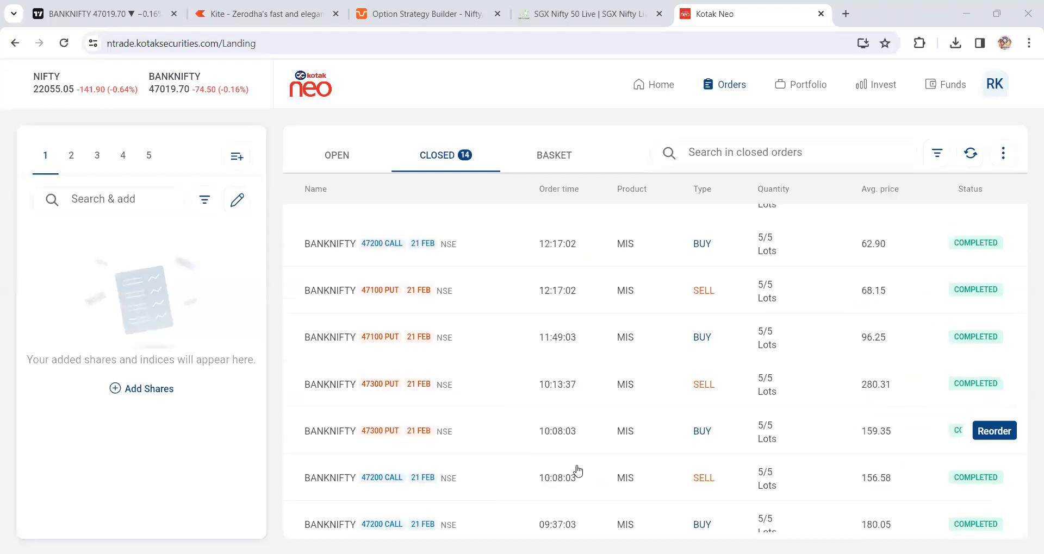
mouse_move(884, 421)
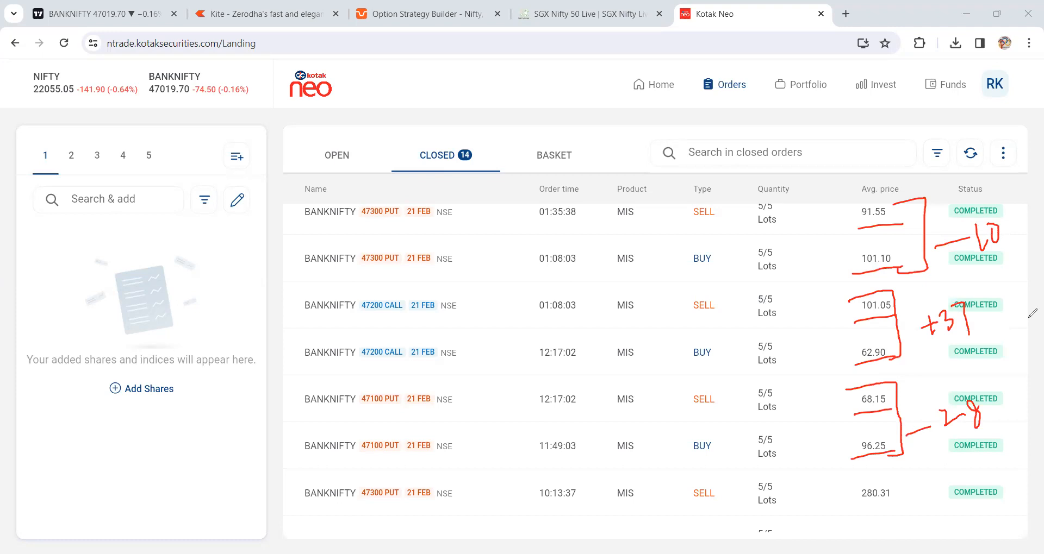
mouse_move(3, 402)
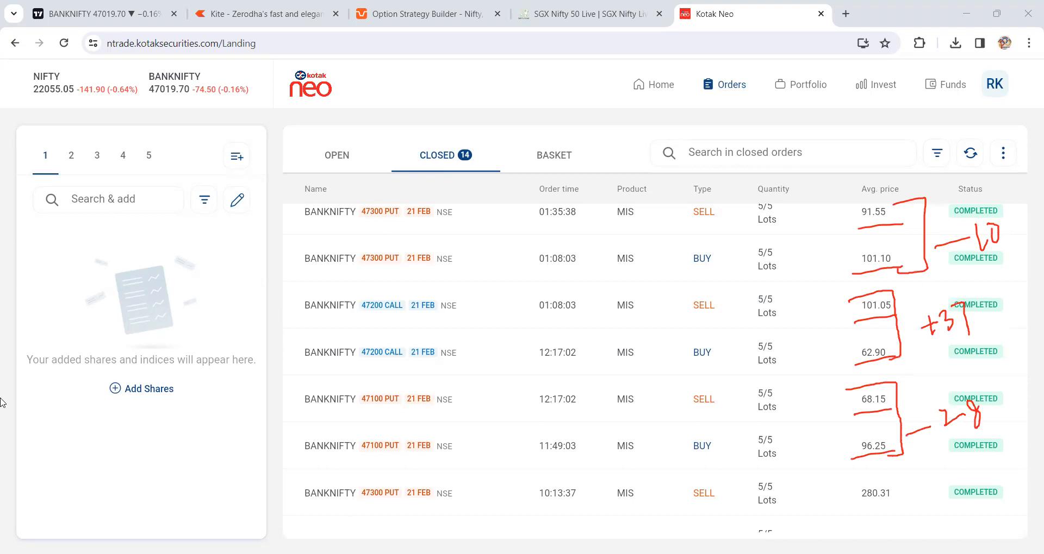
mouse_move(53, 361)
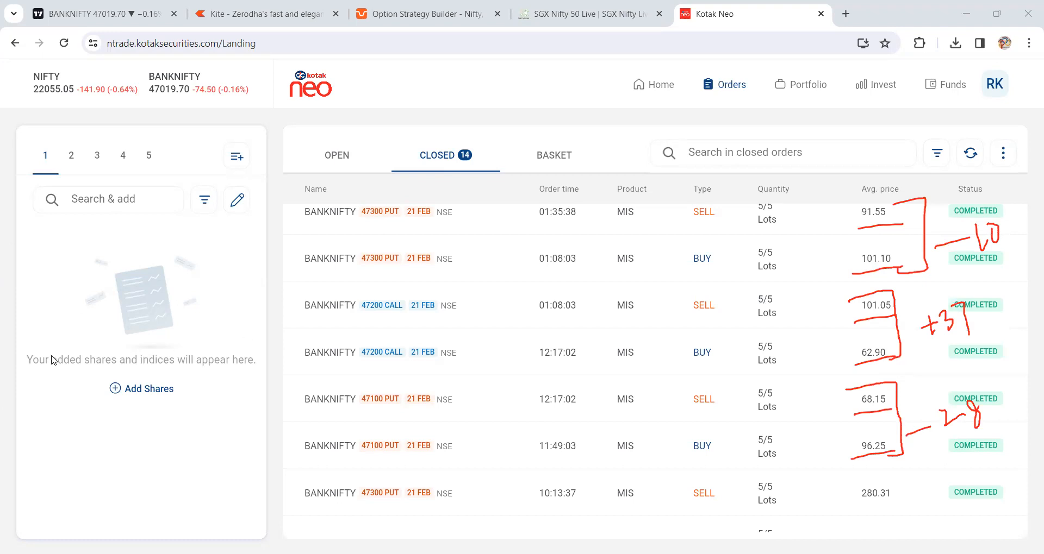
scroll("up", 3)
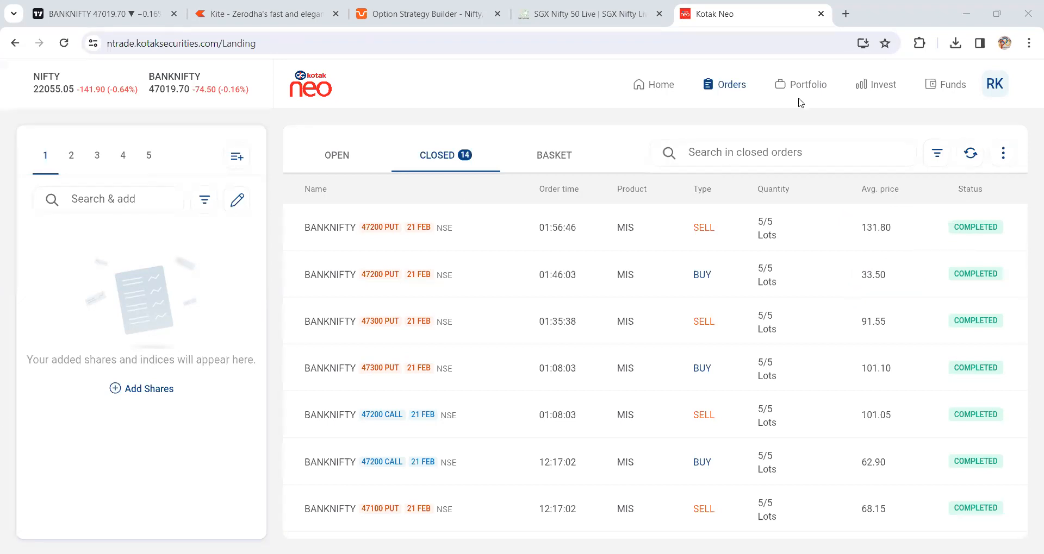
- Show the Positions tab listing four closed Bank Nifty positions with total profit +10,105
left_click(806, 85)
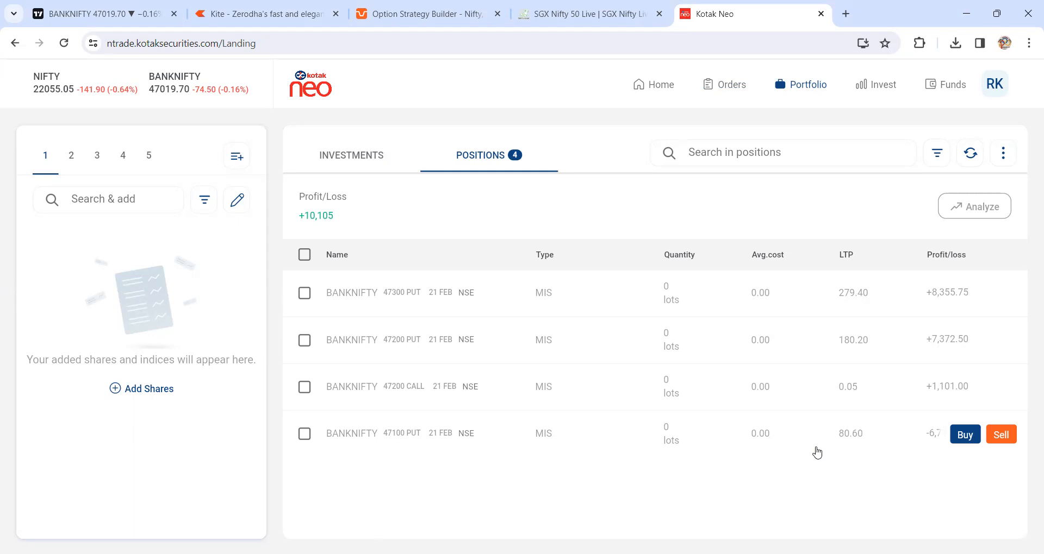
mouse_move(1029, 269)
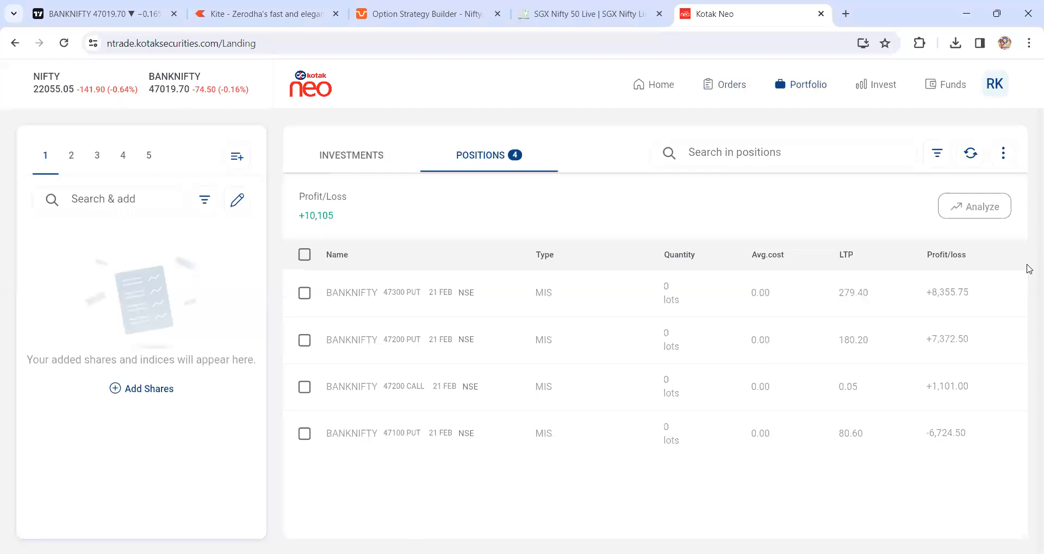